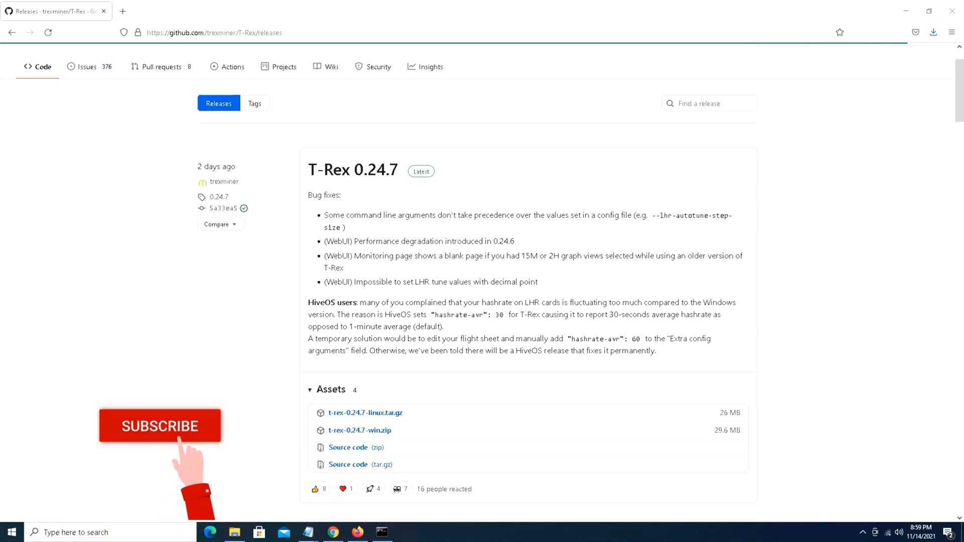
Browse File Explorer to the extracted TREX-0.24.7 folder listing its pool batch files.
click(160, 426)
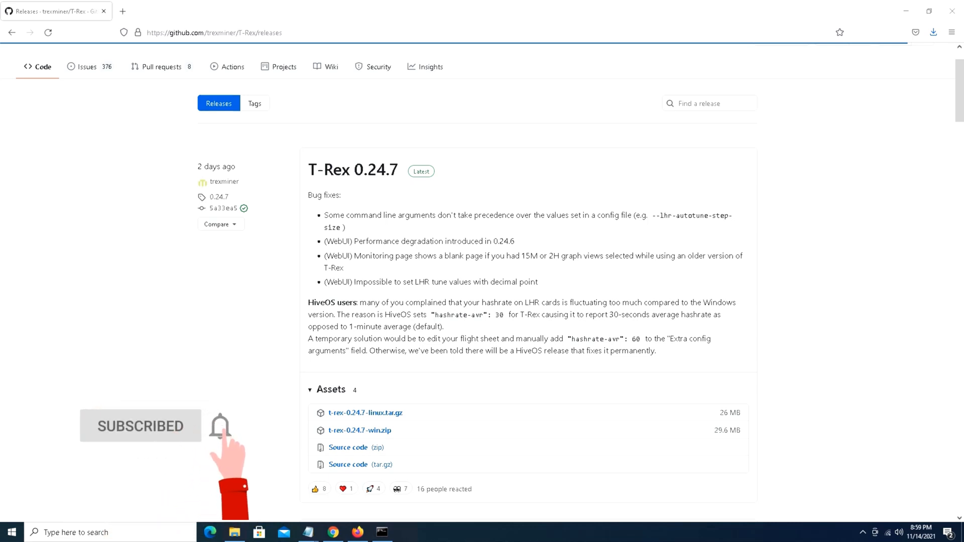
scroll(down, 3)
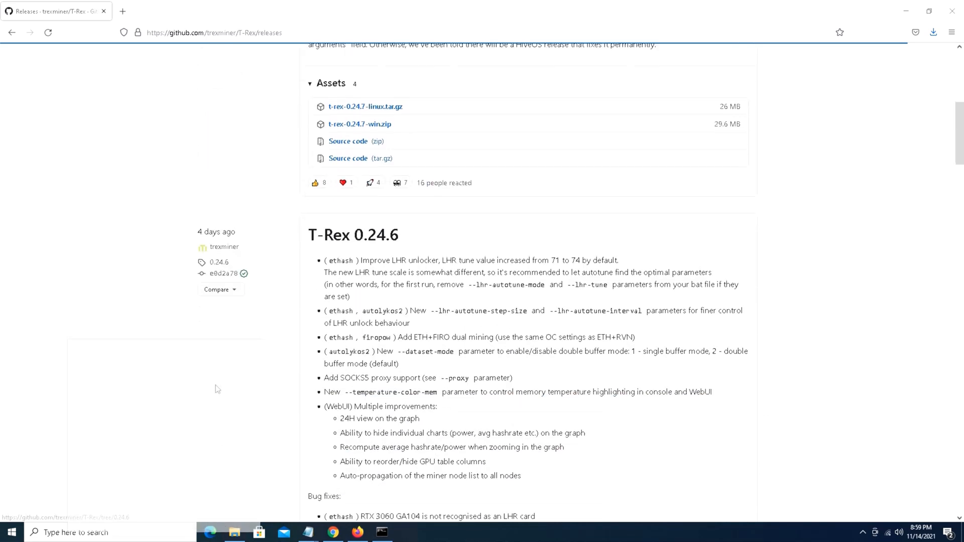
scroll(down, 3)
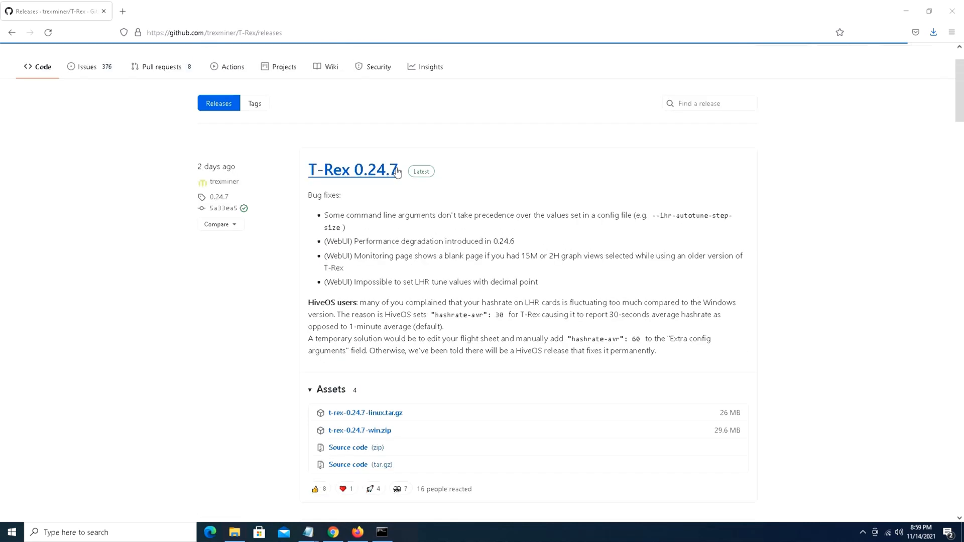
mouse_move(374, 179)
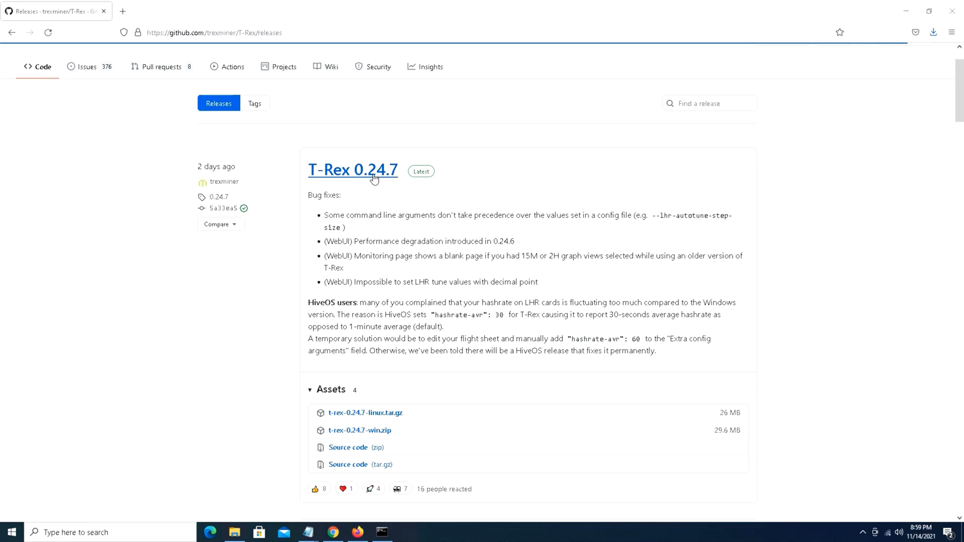
mouse_move(308, 305)
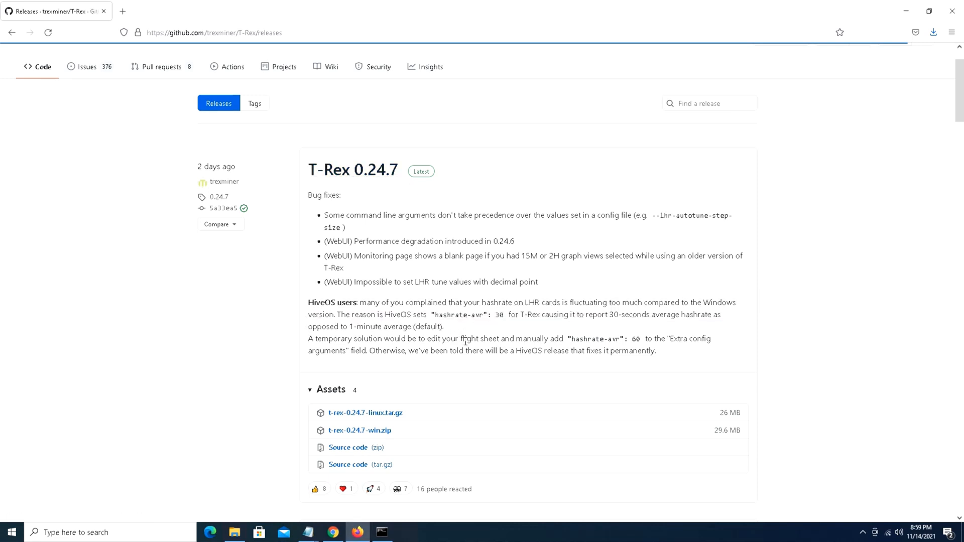
mouse_move(314, 314)
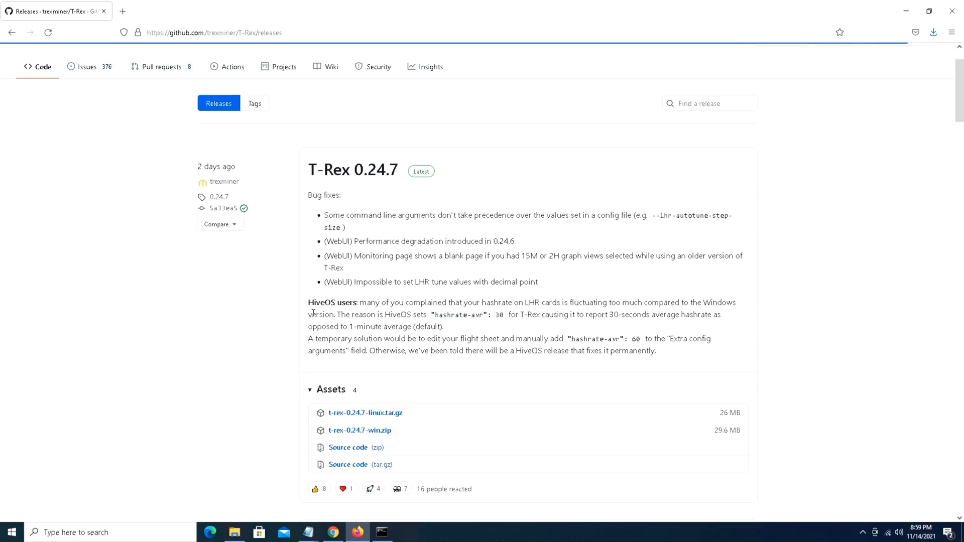
mouse_move(312, 309)
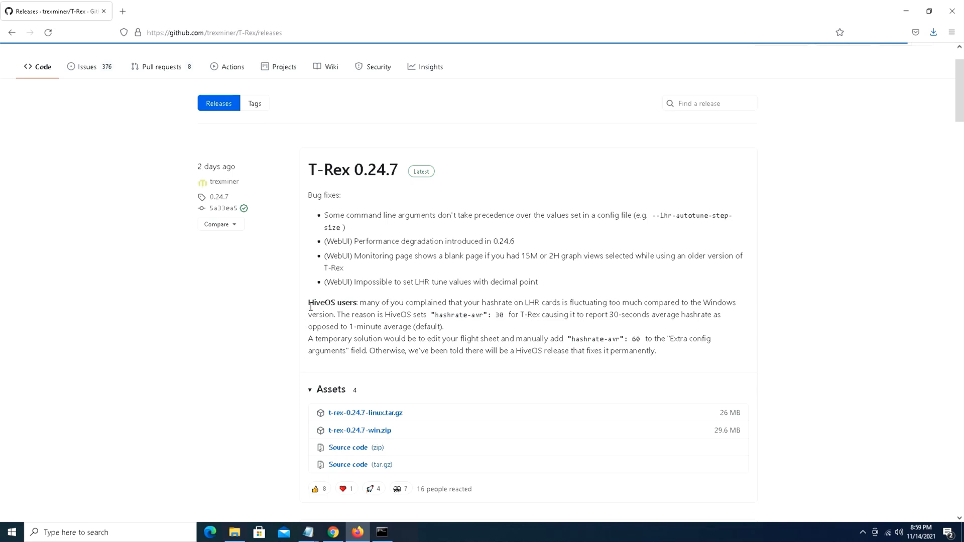
mouse_move(395, 315)
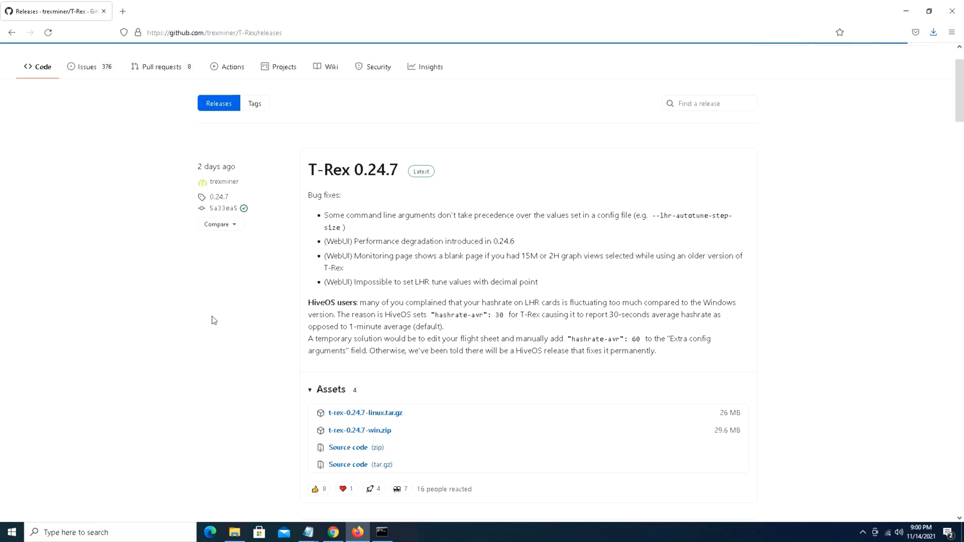
mouse_move(139, 350)
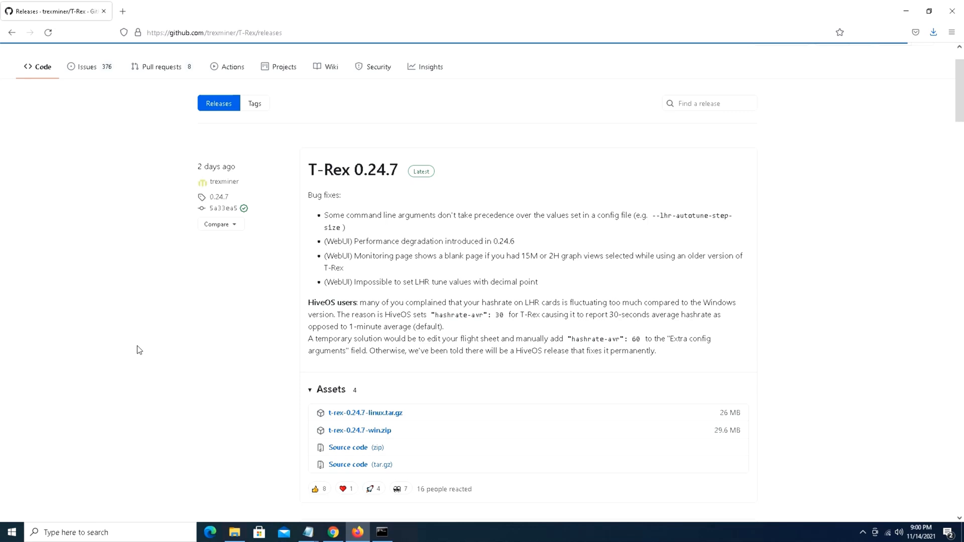
mouse_move(162, 339)
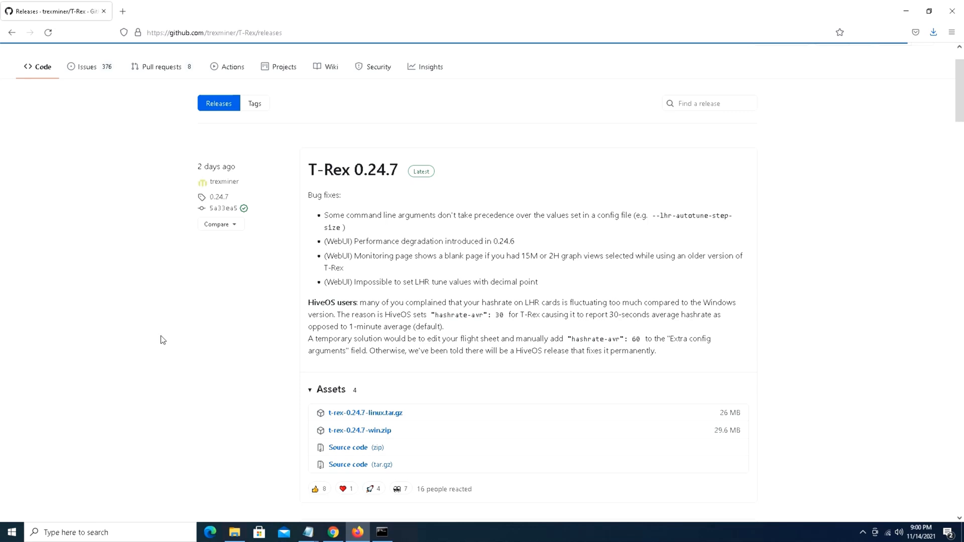
mouse_move(360, 431)
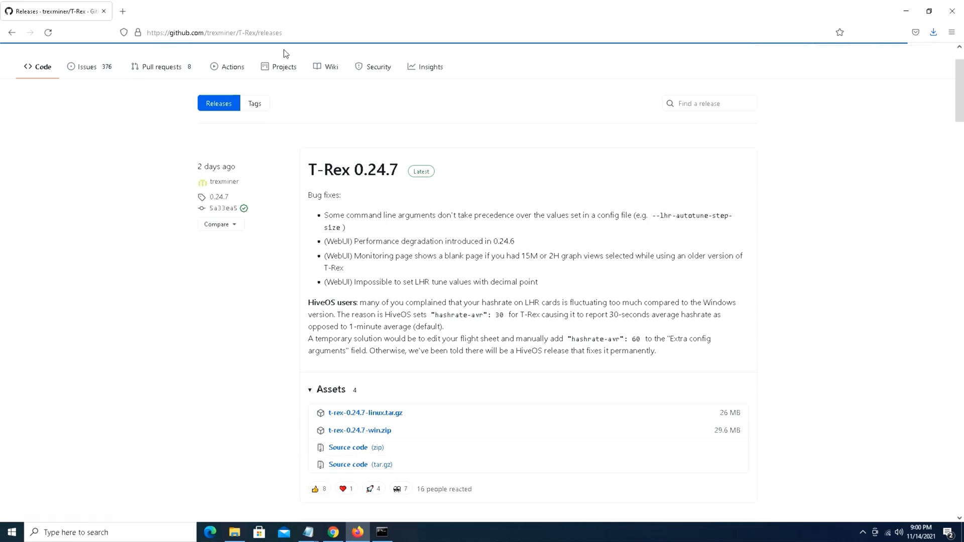
mouse_move(261, 512)
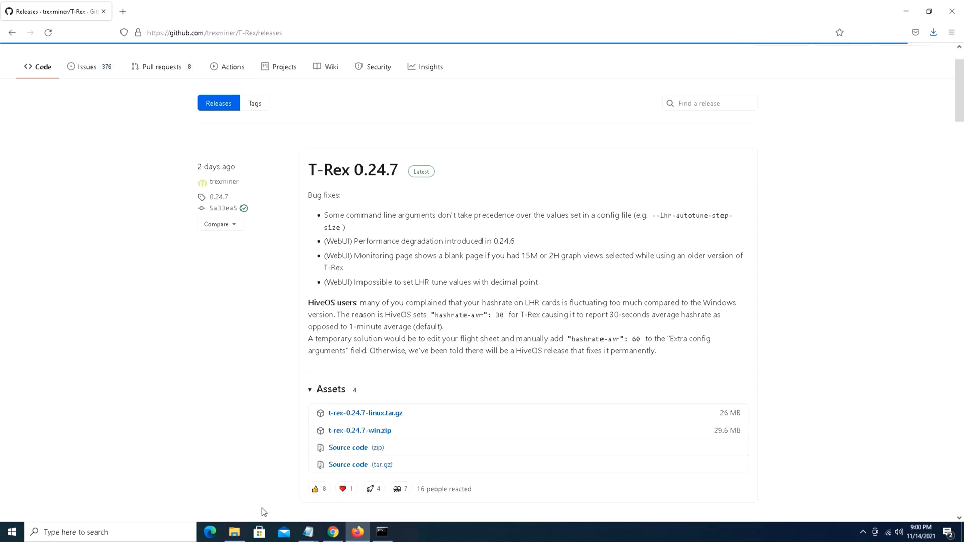
mouse_move(324, 442)
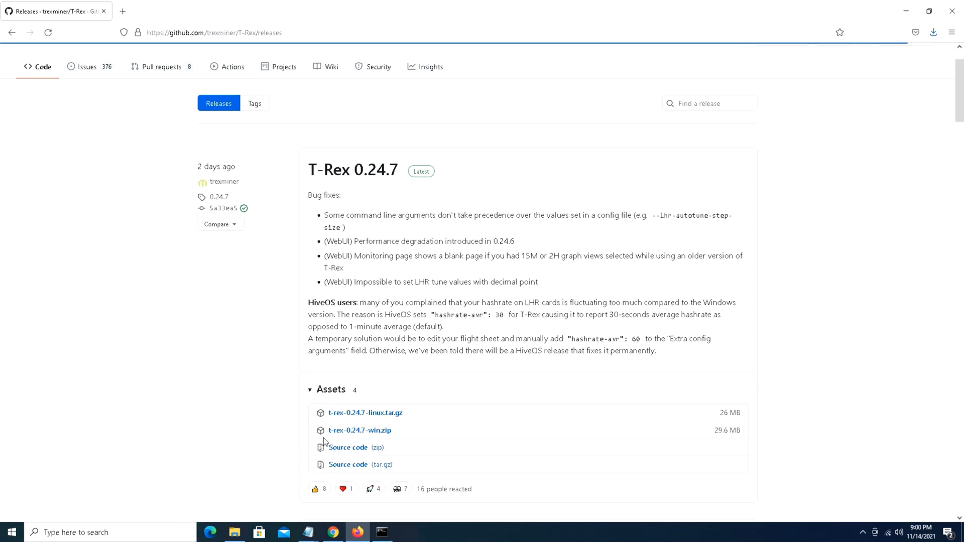
mouse_move(360, 431)
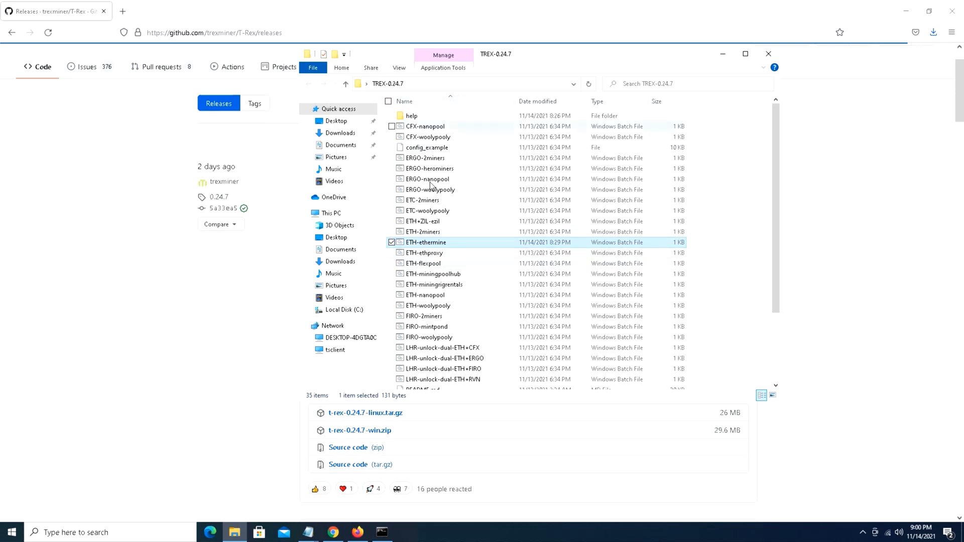
mouse_move(431, 247)
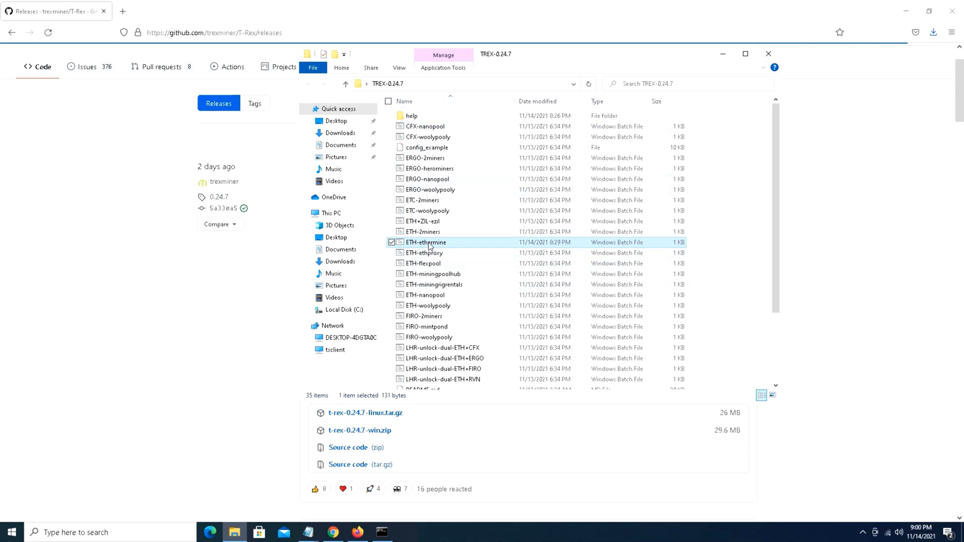
Open the ETH-ethermine batch file in Notepad to review its t-rex.exe ethash command.
double_click(426, 242)
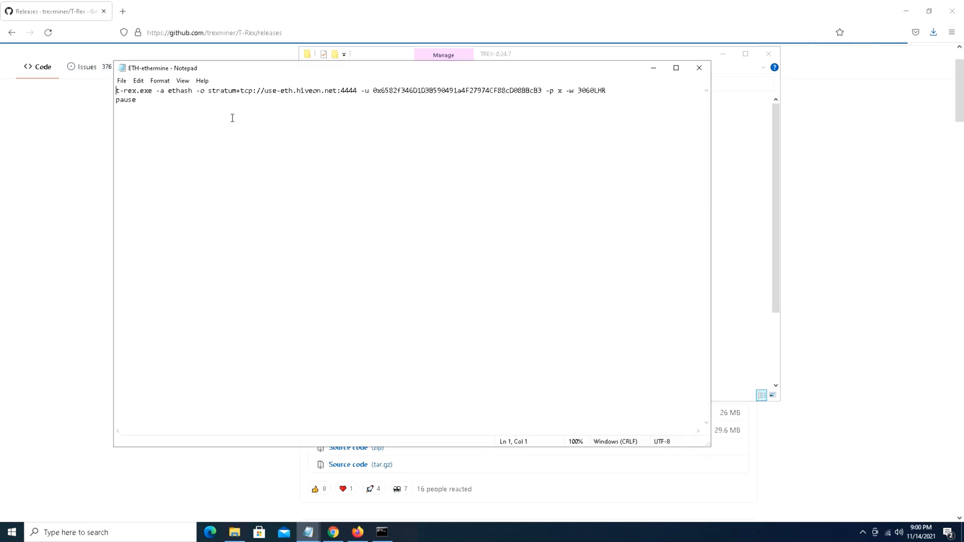
mouse_move(297, 99)
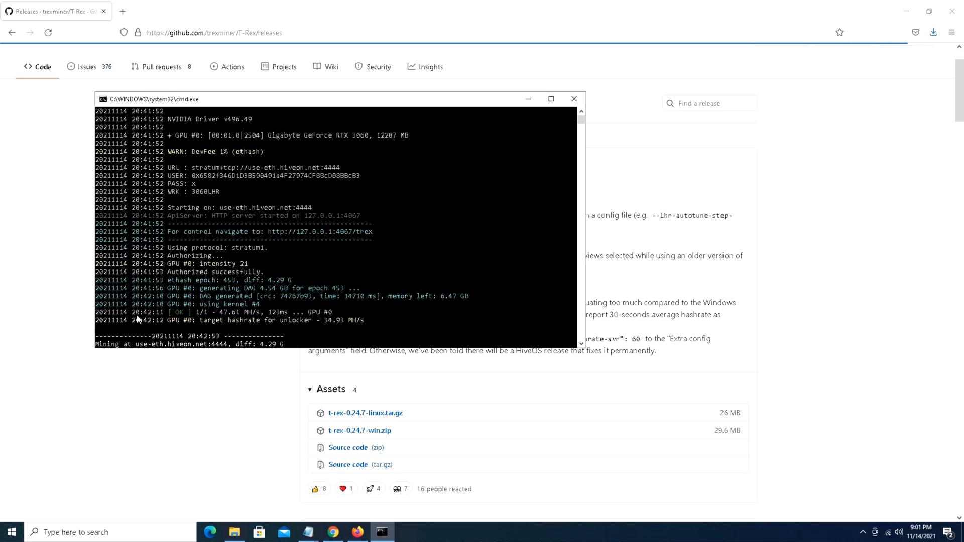
mouse_move(137, 332)
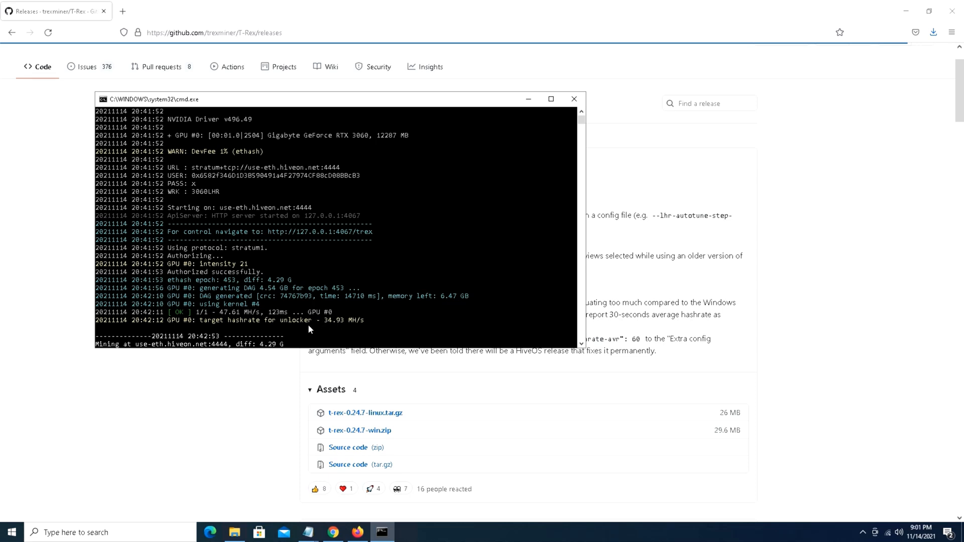
mouse_move(324, 331)
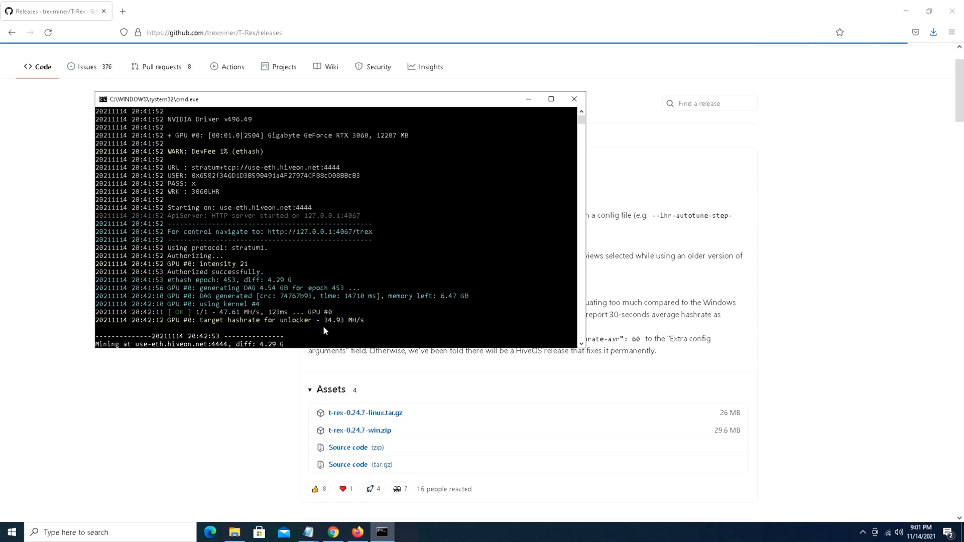
mouse_move(579, 345)
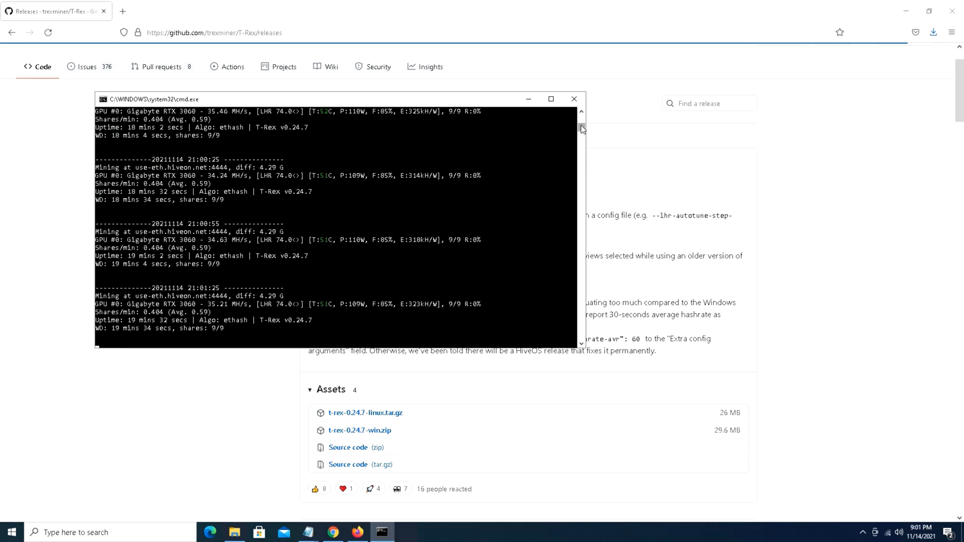
mouse_move(270, 249)
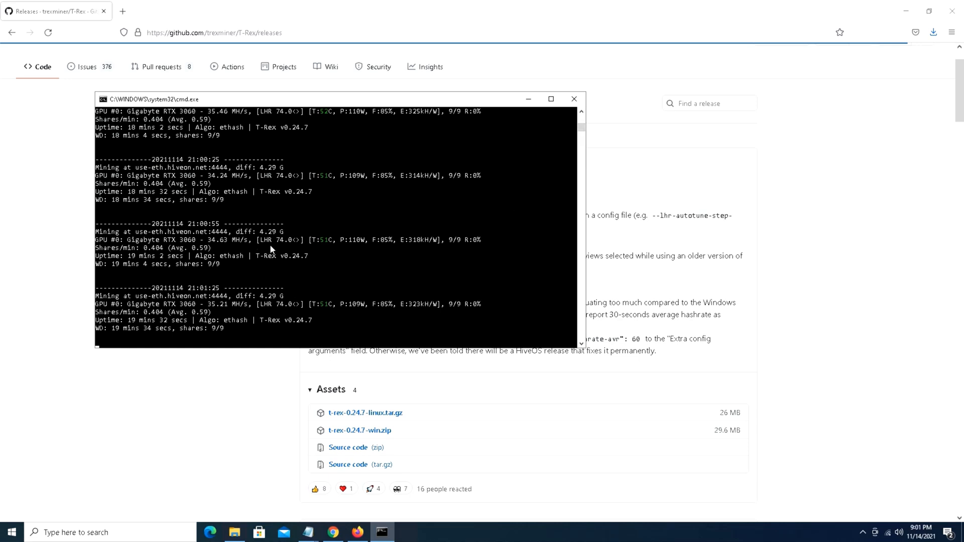
mouse_move(260, 330)
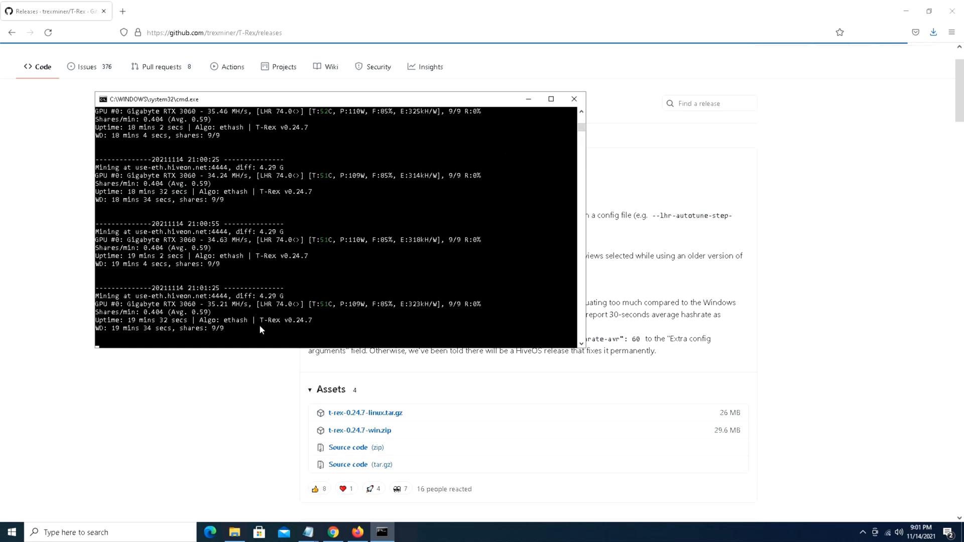
mouse_move(221, 188)
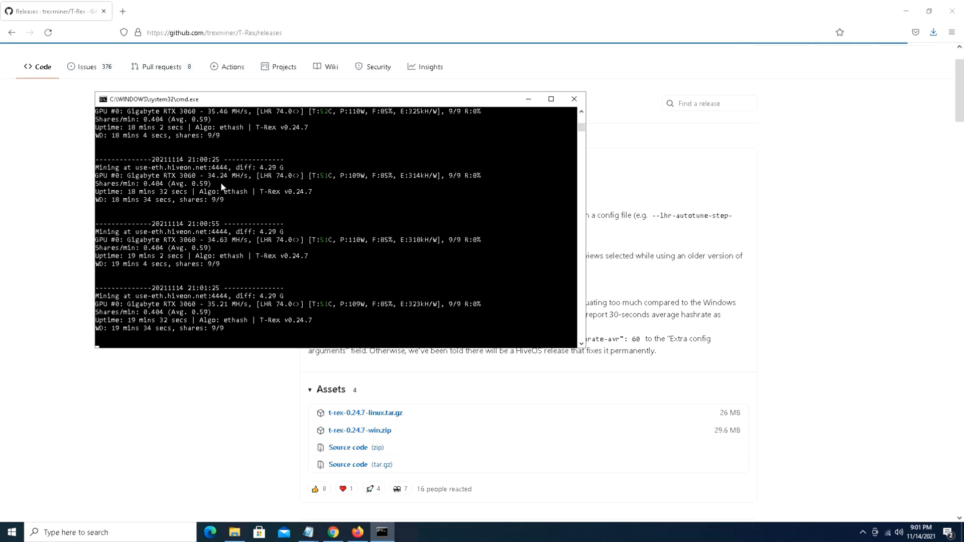
mouse_move(238, 196)
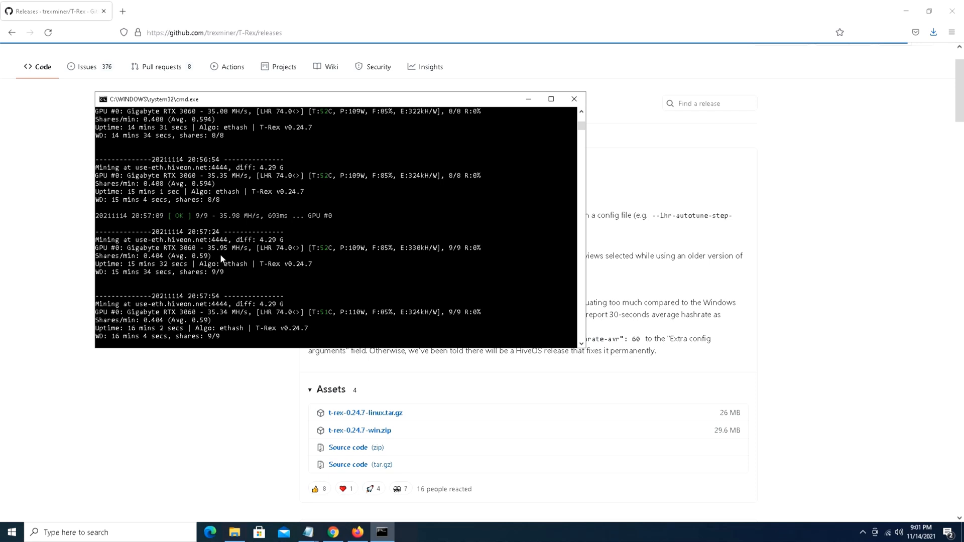
mouse_move(582, 113)
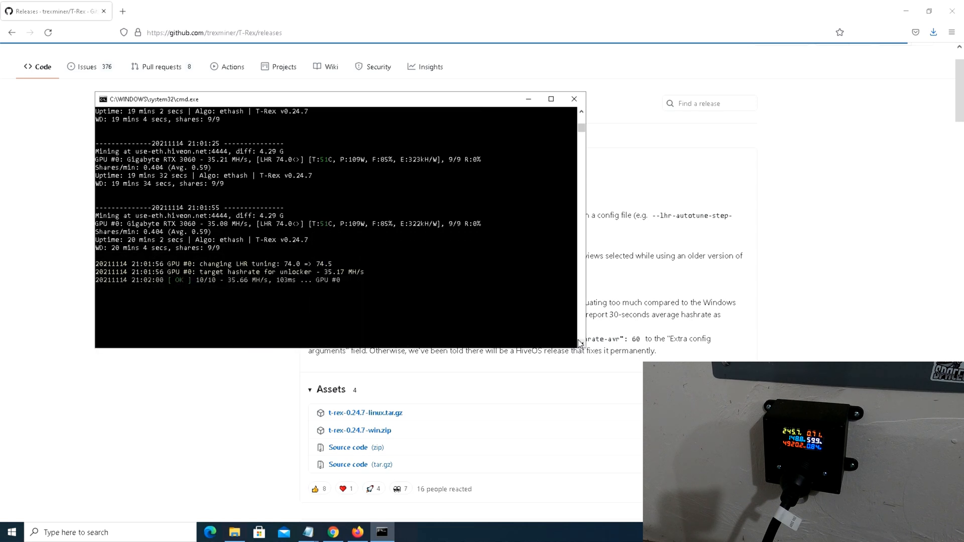
mouse_move(260, 283)
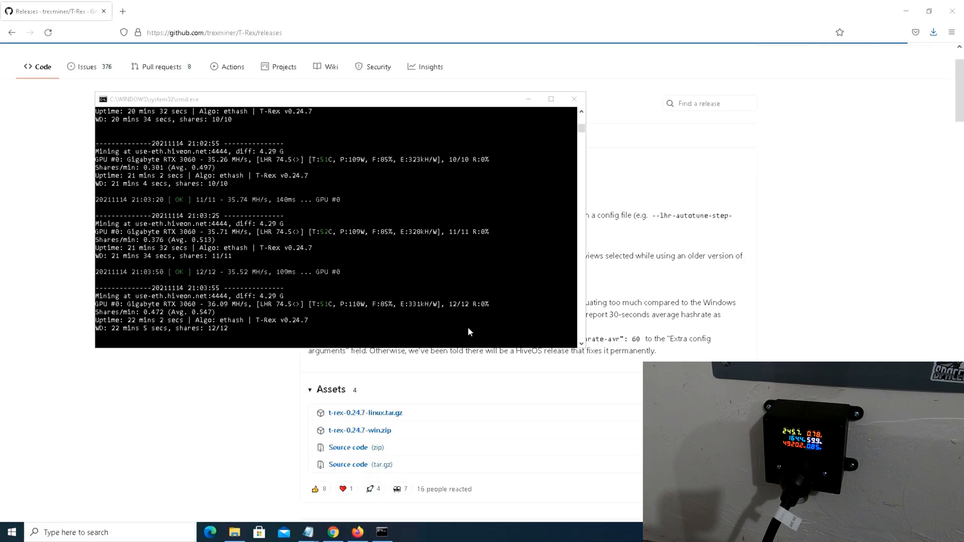
Bring up MSI Afterburner showing the RTX 3060 core -502 MHz and memory +1325 offsets.
click(406, 532)
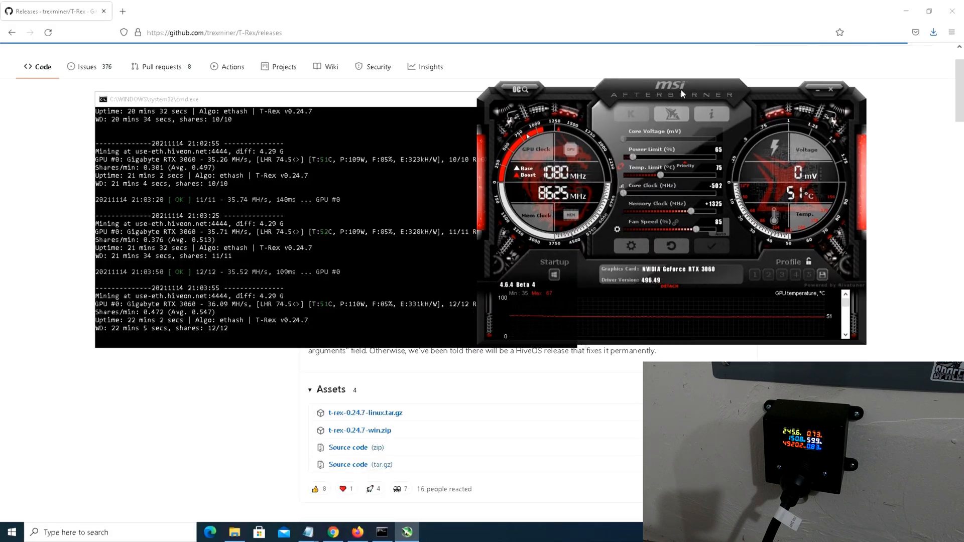